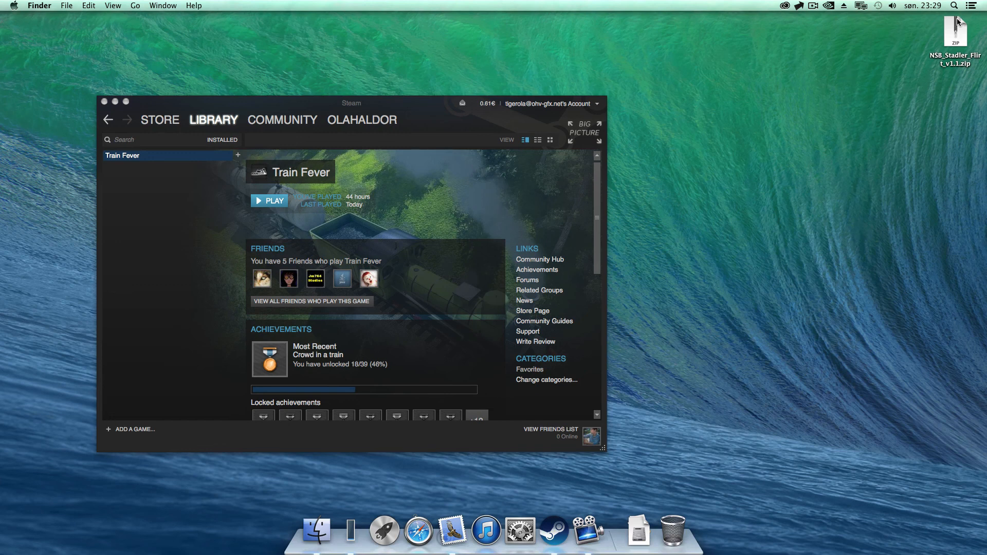
# Extract NSB_Stadler_Flirt_v1.1.zip from the desktop with Archiver, dismissing the file picker.
pyautogui.rightClick(954, 30)
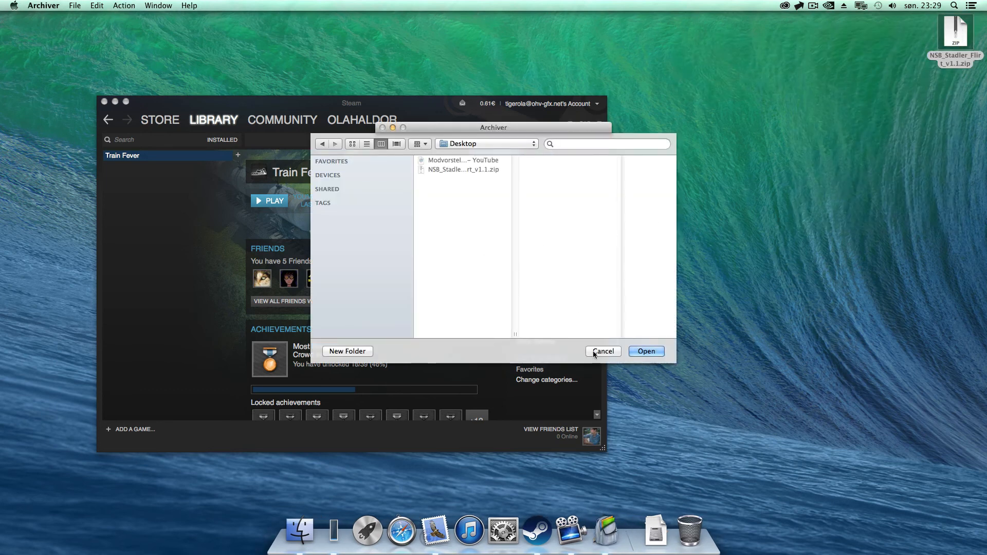
pyautogui.click(645, 350)
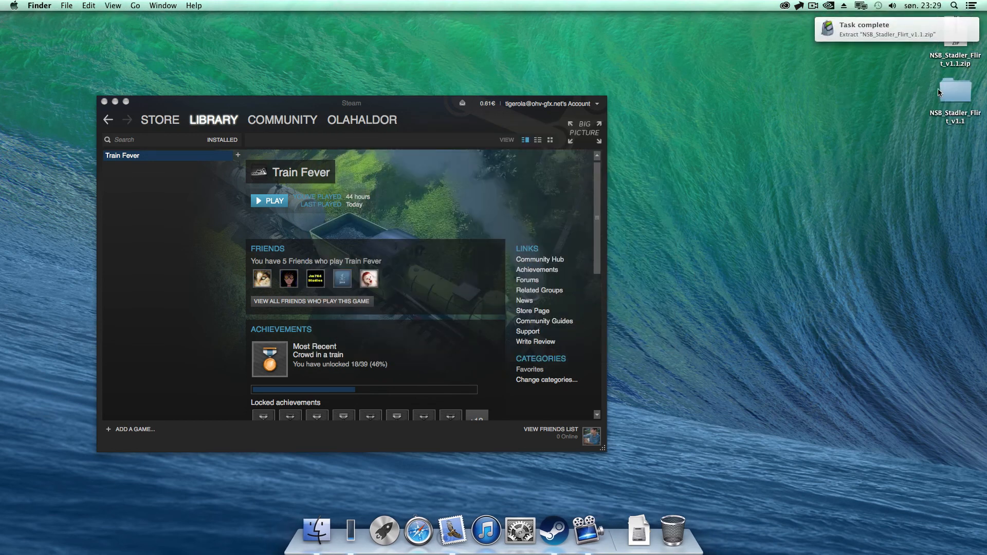
# Browse the NSB_Stadler_Flirt_v1.1 folder down to res/config, then return to the Steam library.
pyautogui.doubleClick(954, 89)
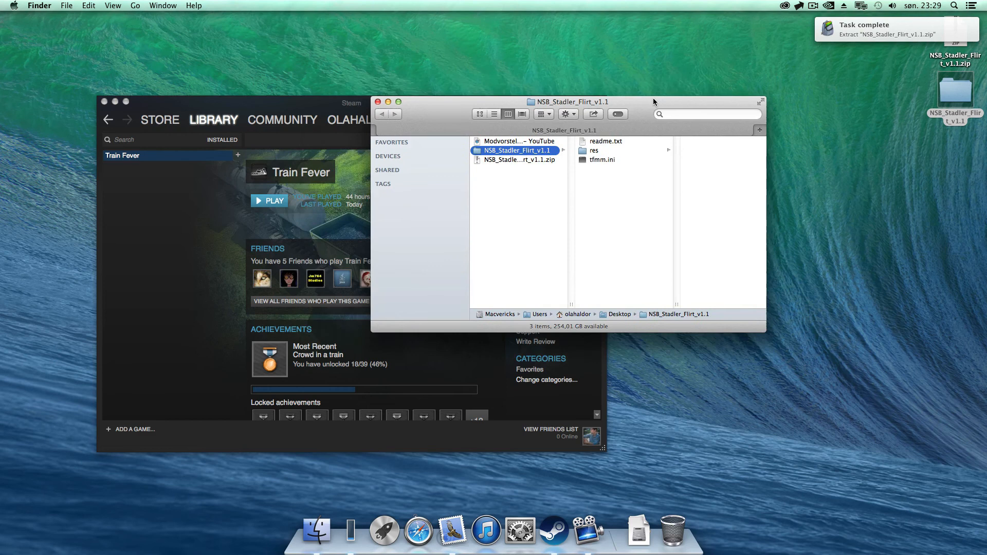
pyautogui.click(594, 151)
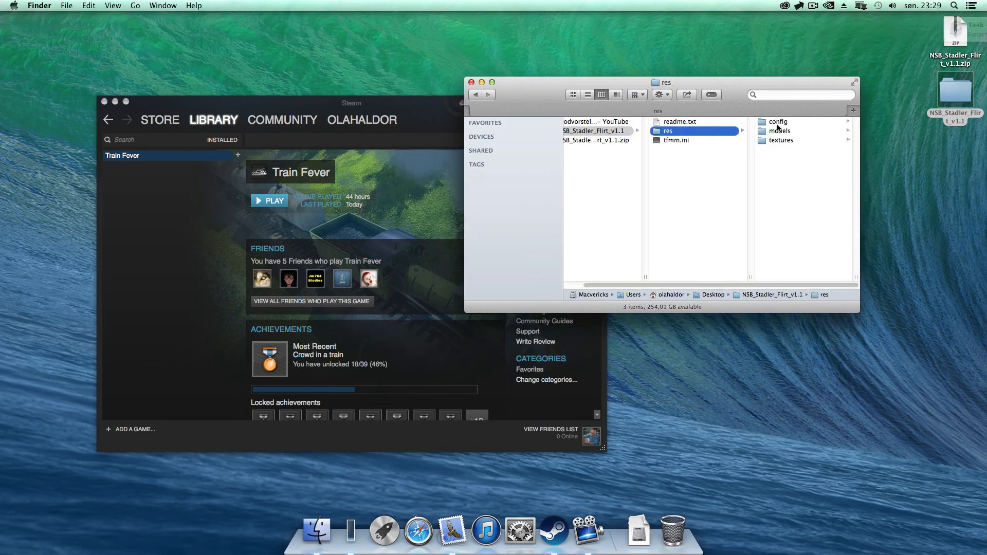
pyautogui.click(781, 140)
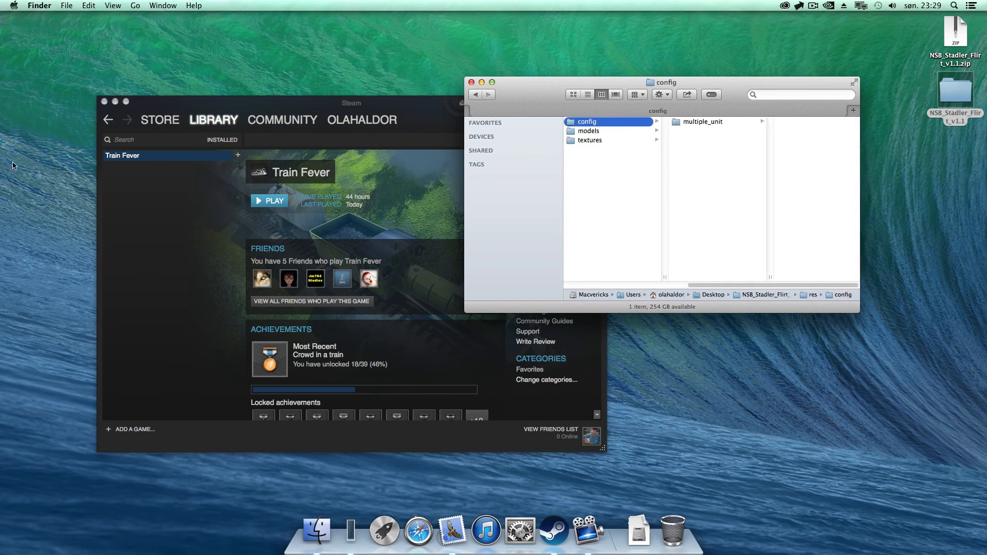
pyautogui.click(350, 103)
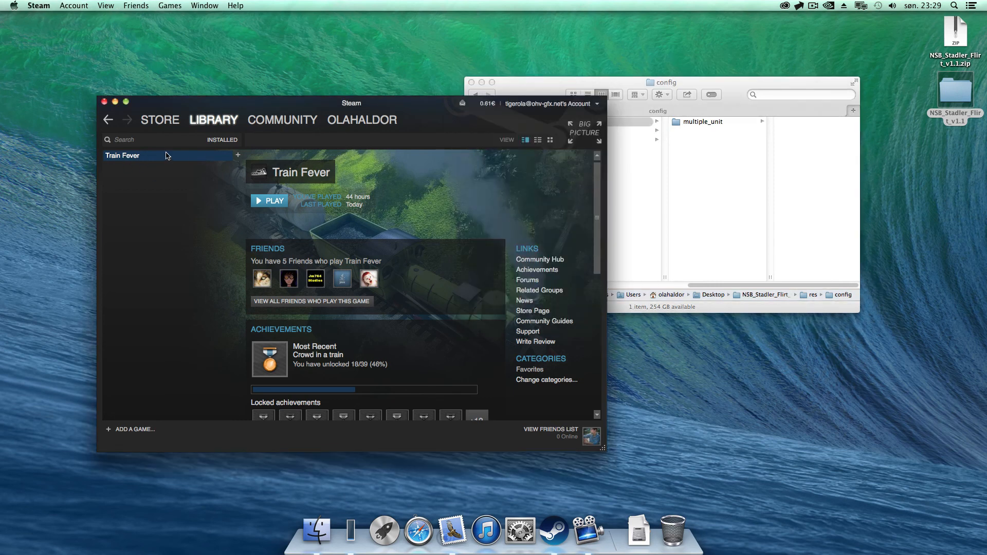
# Browse Train Fever's local files from its Steam Properties.
pyautogui.rightClick(122, 156)
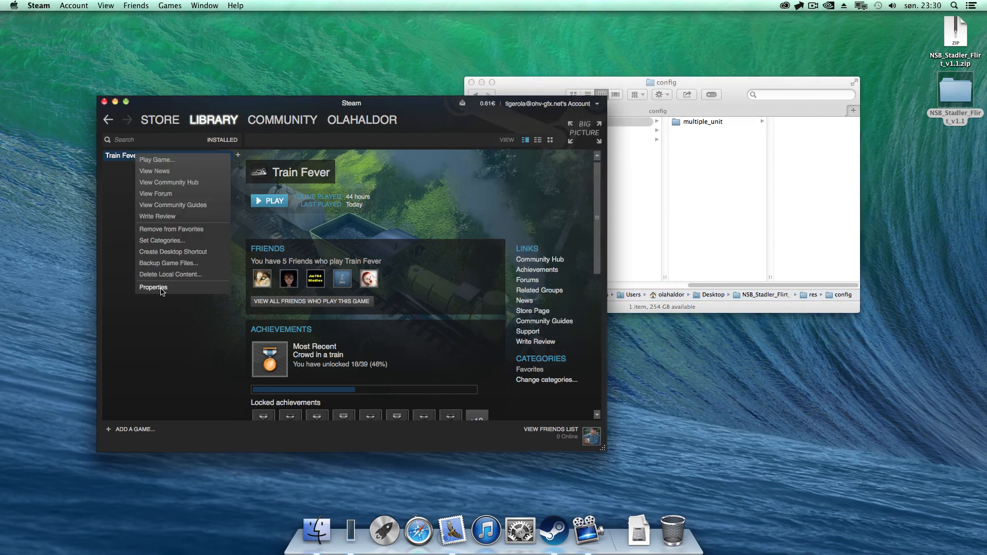
pyautogui.click(154, 287)
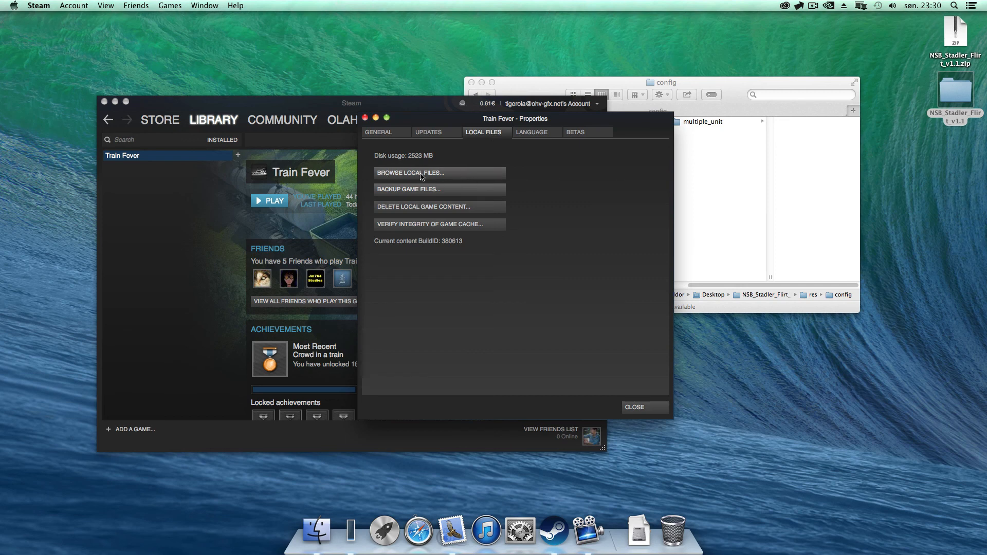
pyautogui.click(409, 173)
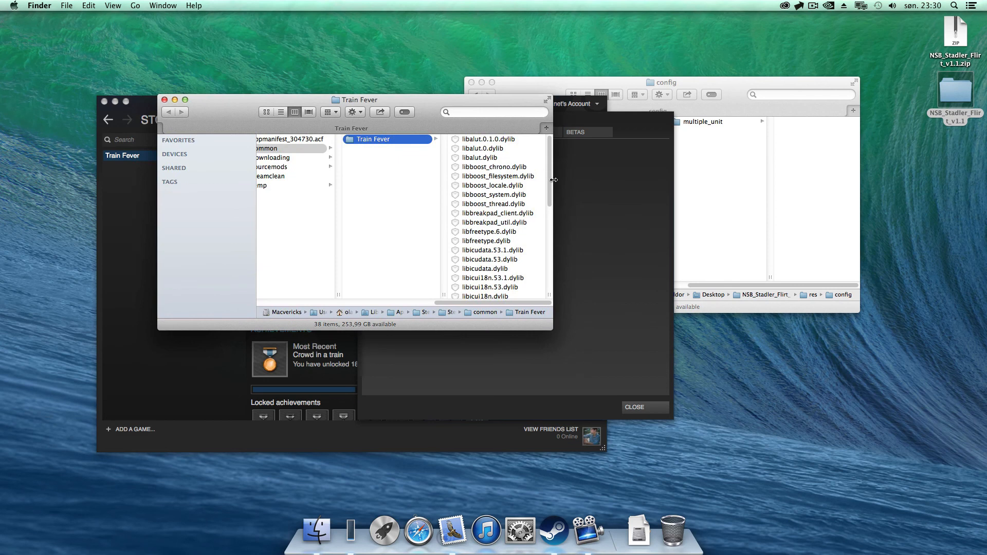
# Scroll the game folder to reach its res folder.
pyautogui.scroll(-3)
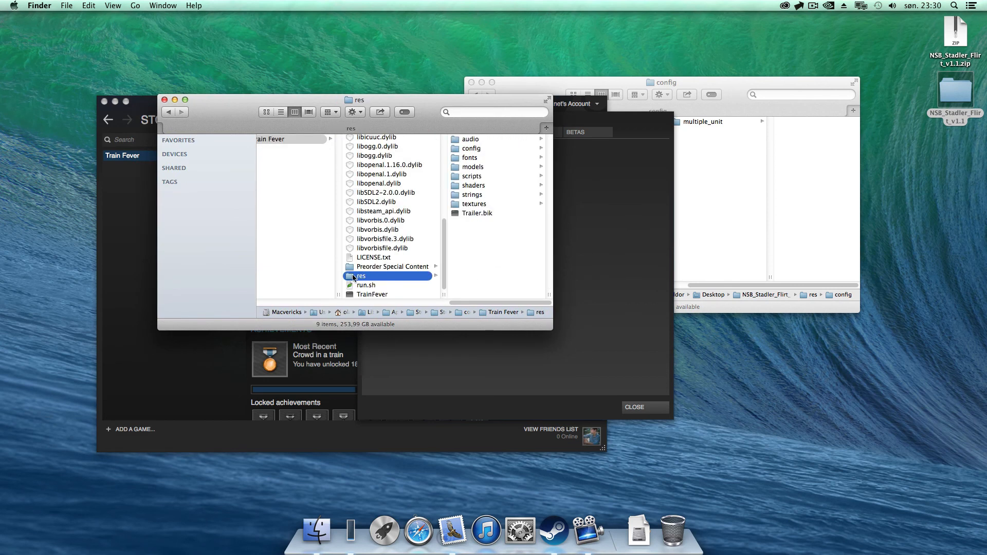
pyautogui.moveTo(665, 72)
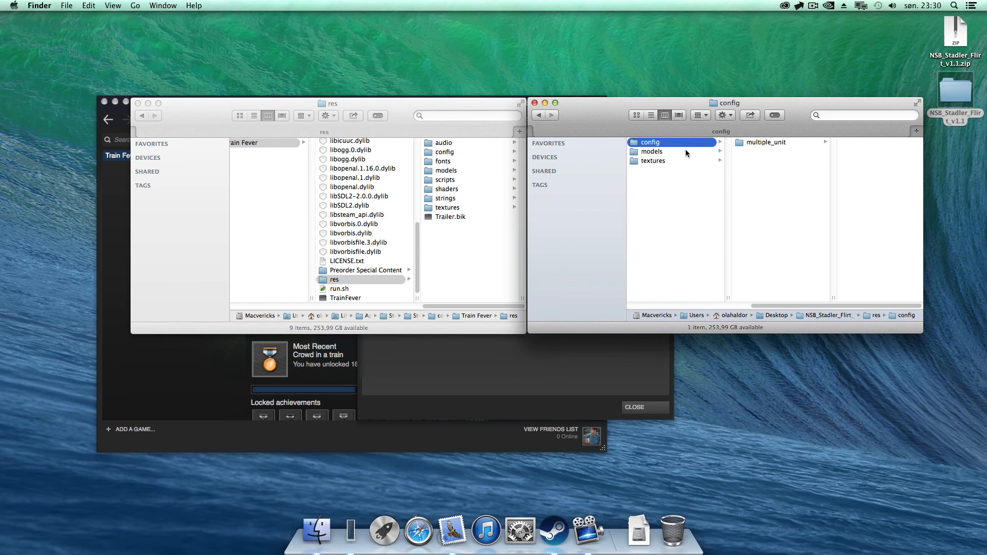
# Copy the mod's multiple_unit config, train models and nsb_flirt_front.tga texture into the game's res folders.
pyautogui.click(444, 152)
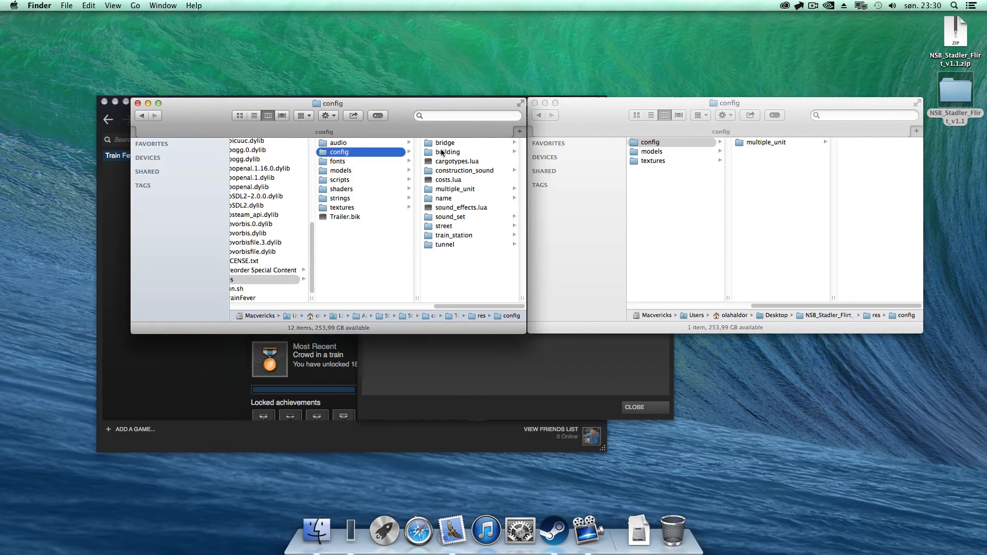
pyautogui.moveTo(544, 177)
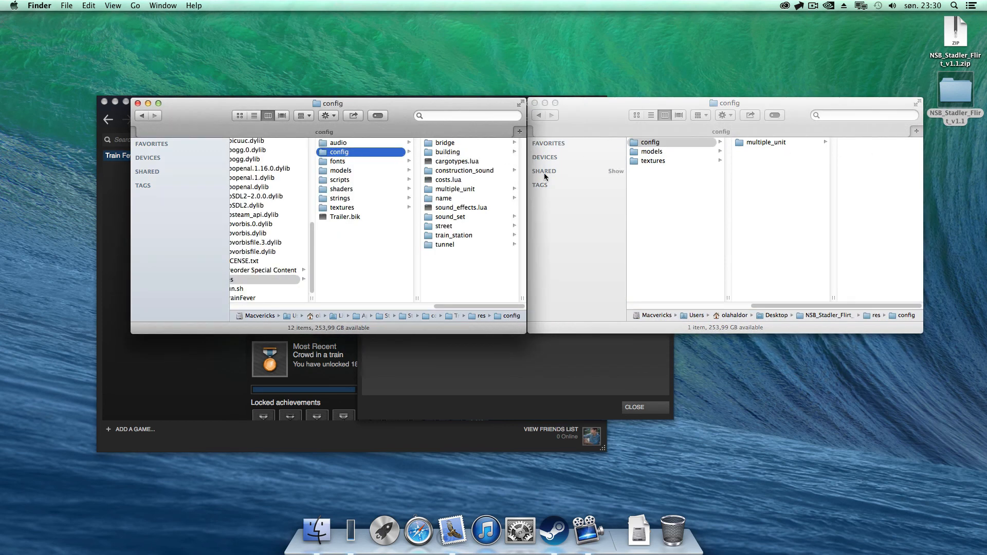
pyautogui.click(455, 188)
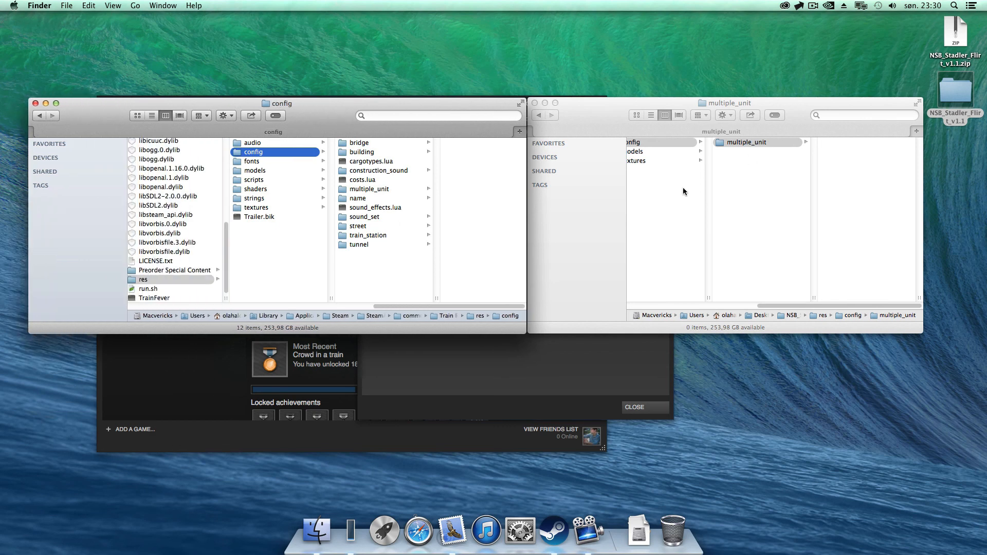
pyautogui.click(634, 151)
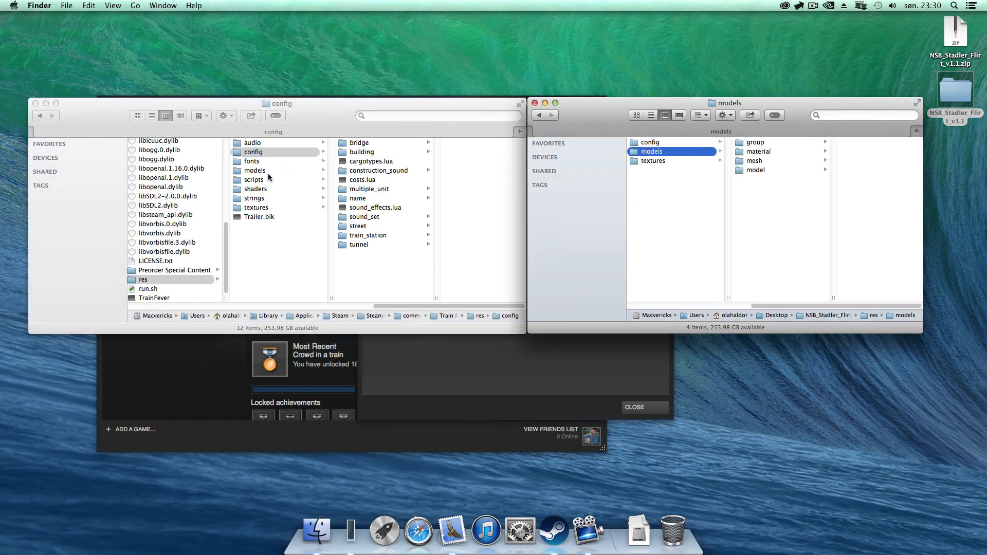
pyautogui.click(443, 152)
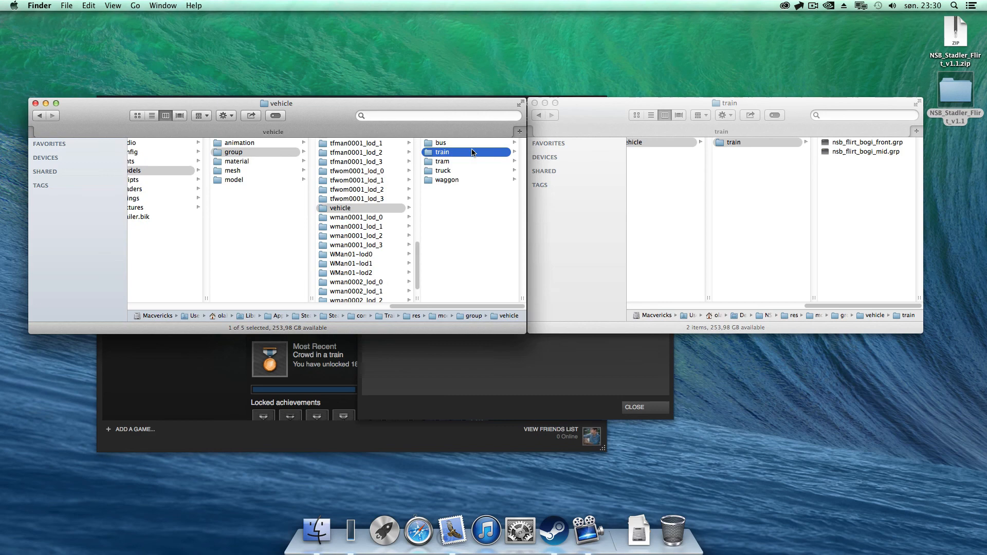
pyautogui.click(150, 170)
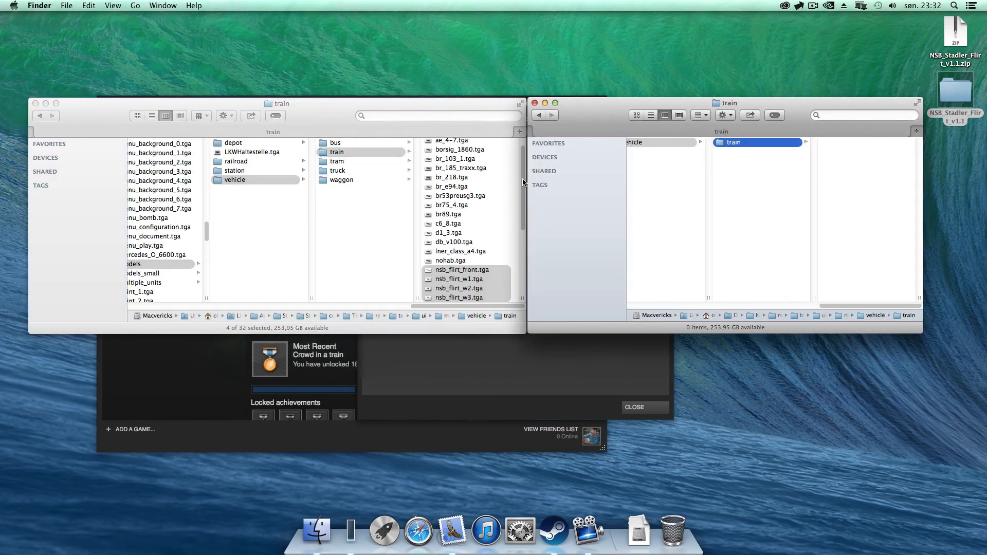
pyautogui.click(162, 282)
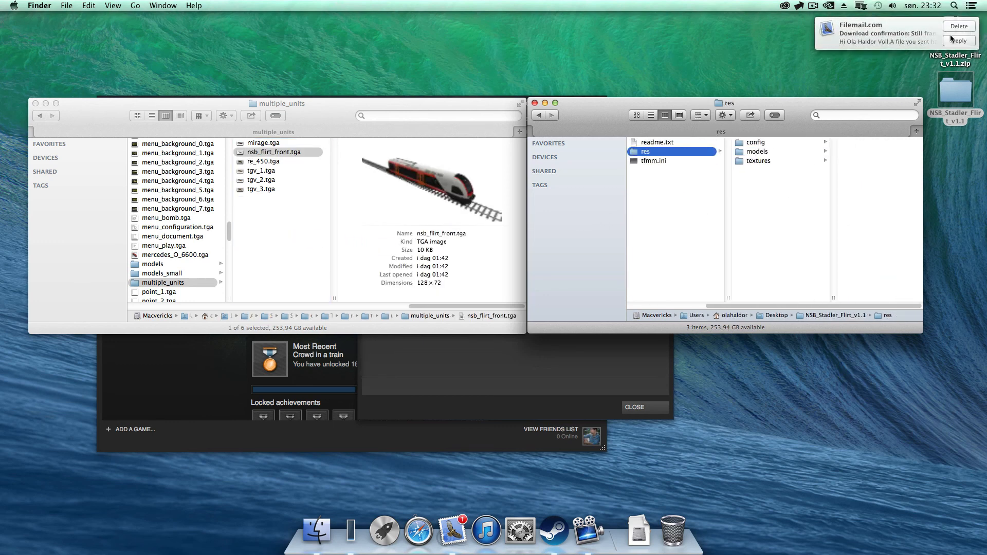
# Close the Train Fever Properties window in Steam and click Play.
pyautogui.click(552, 530)
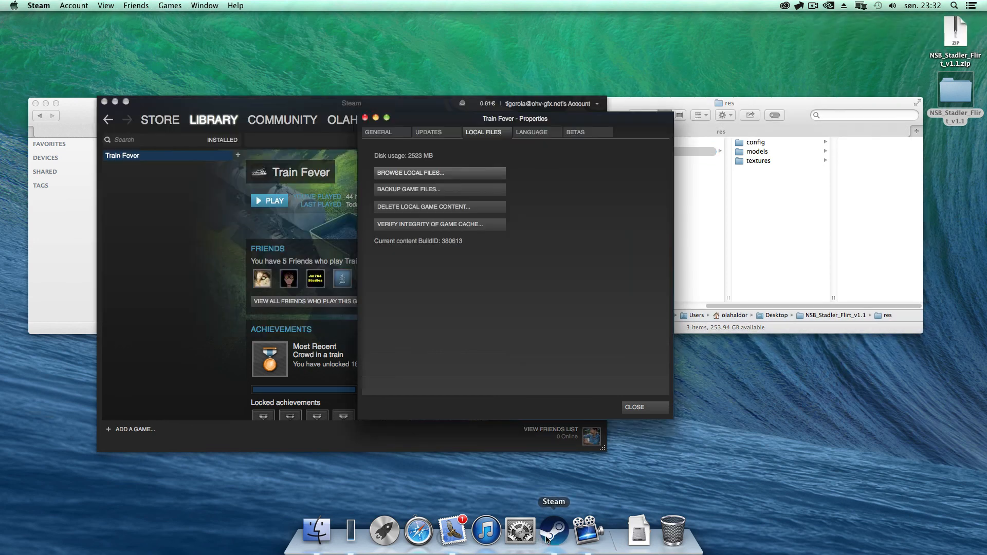
pyautogui.click(634, 406)
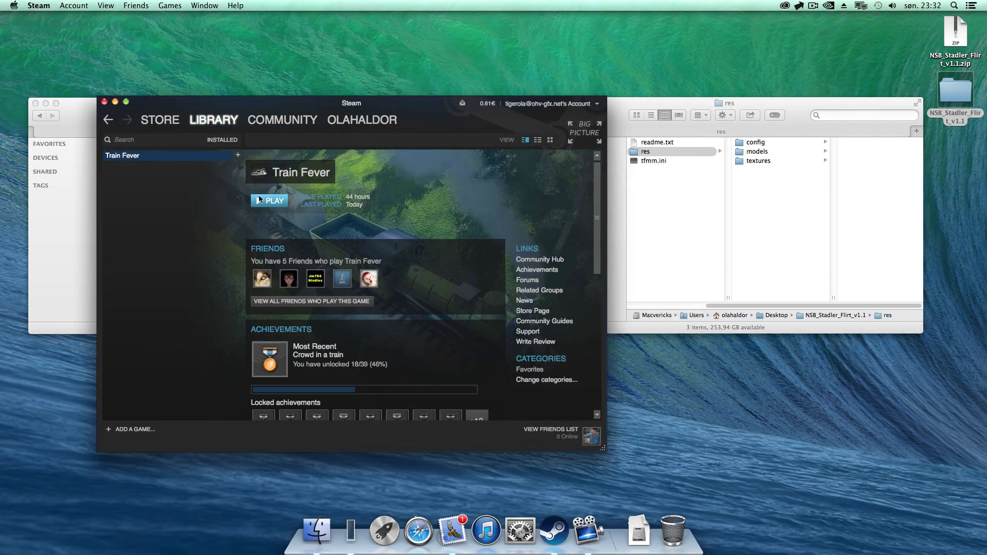
pyautogui.click(269, 199)
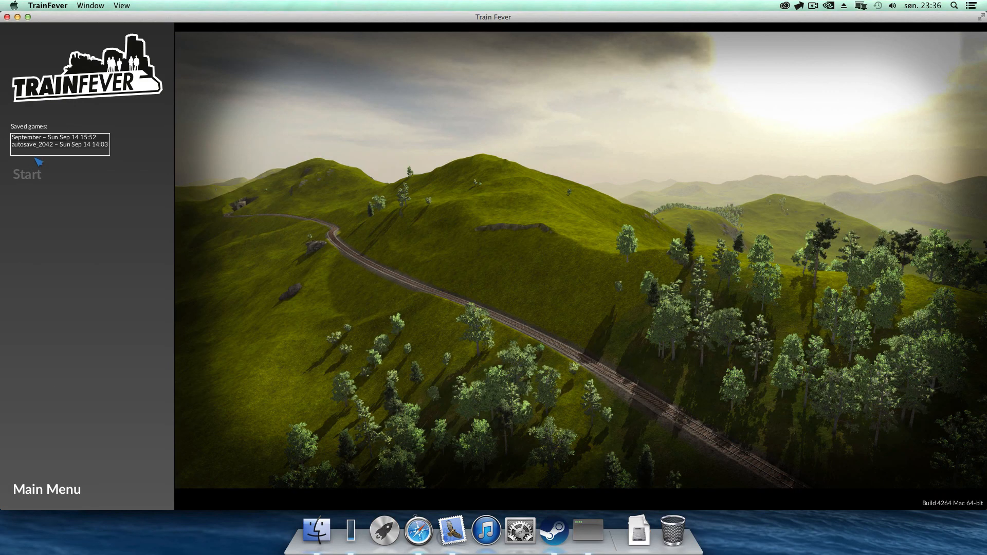